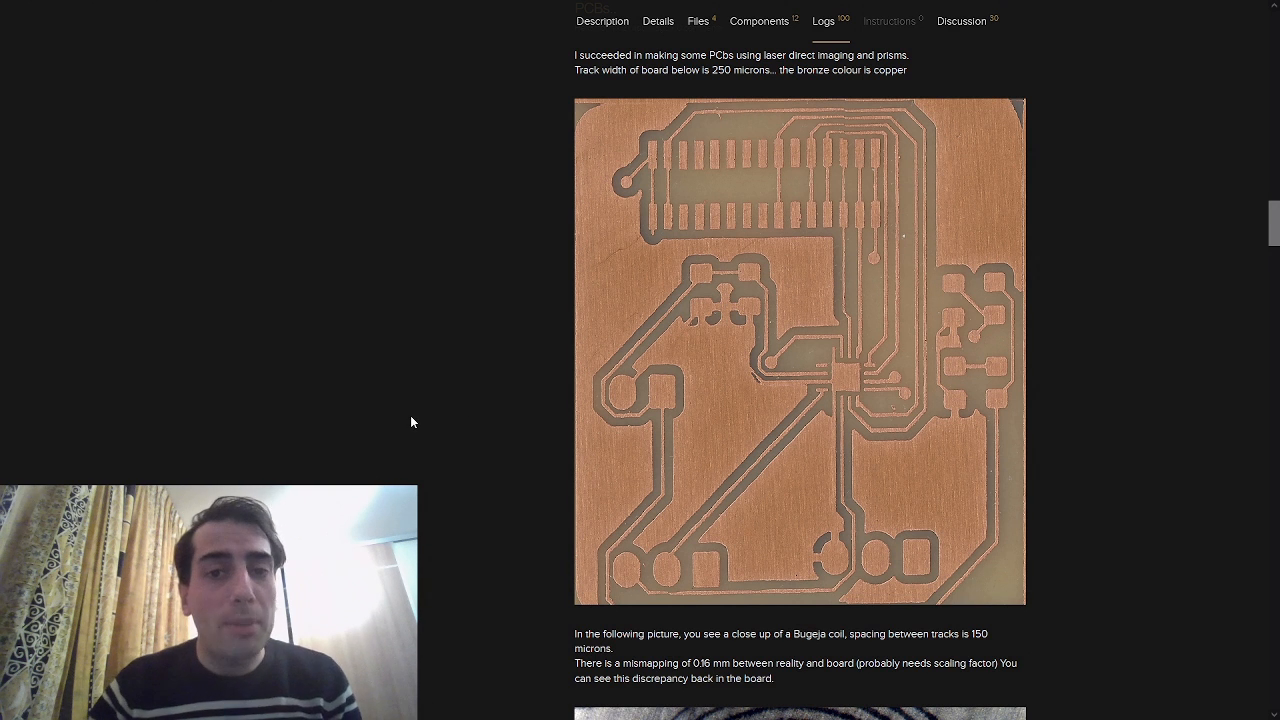
pyautogui.moveTo(413, 445)
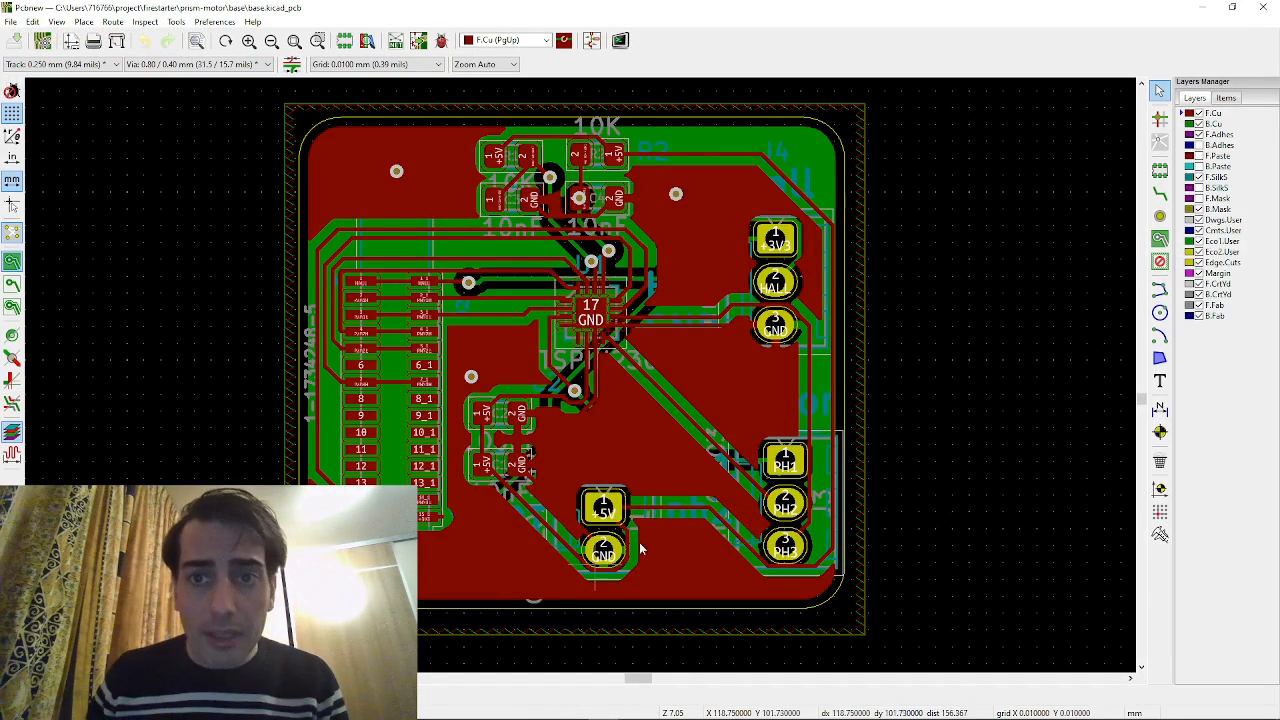
pyautogui.moveTo(420, 590)
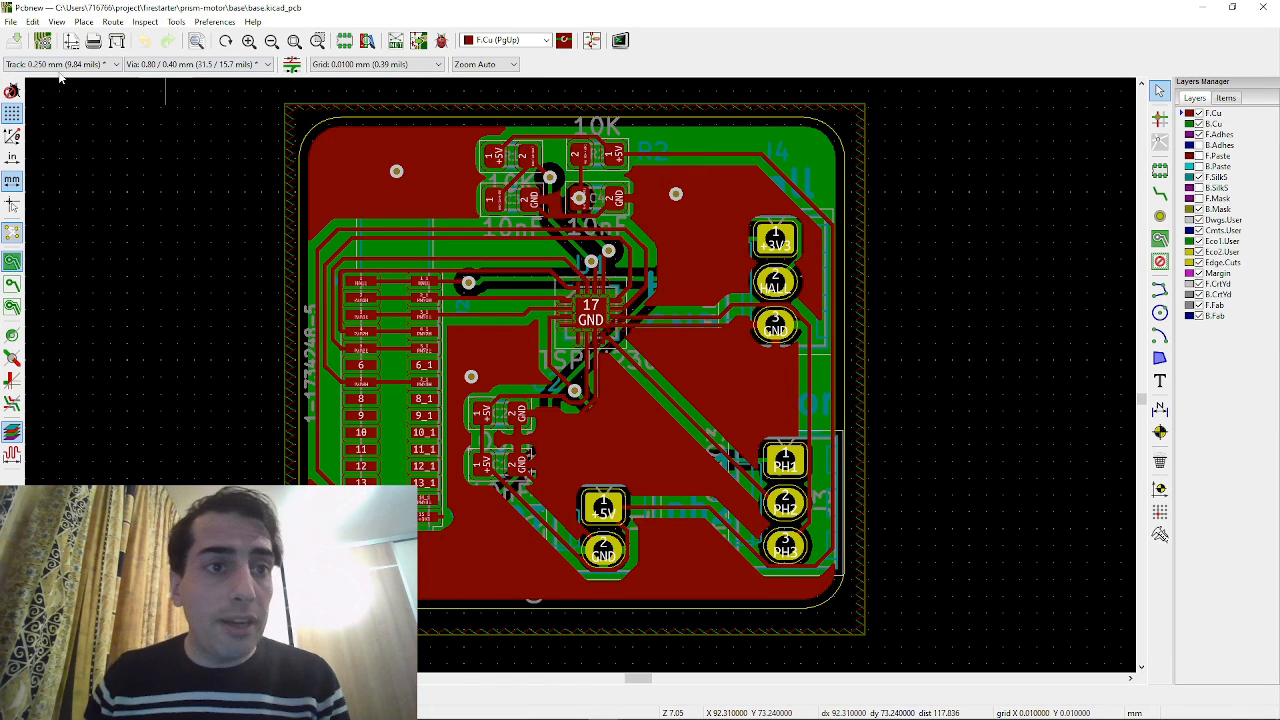
# Open the SVG export dialog and select F.Cu, black and white, board area only
pyautogui.click(11, 22)
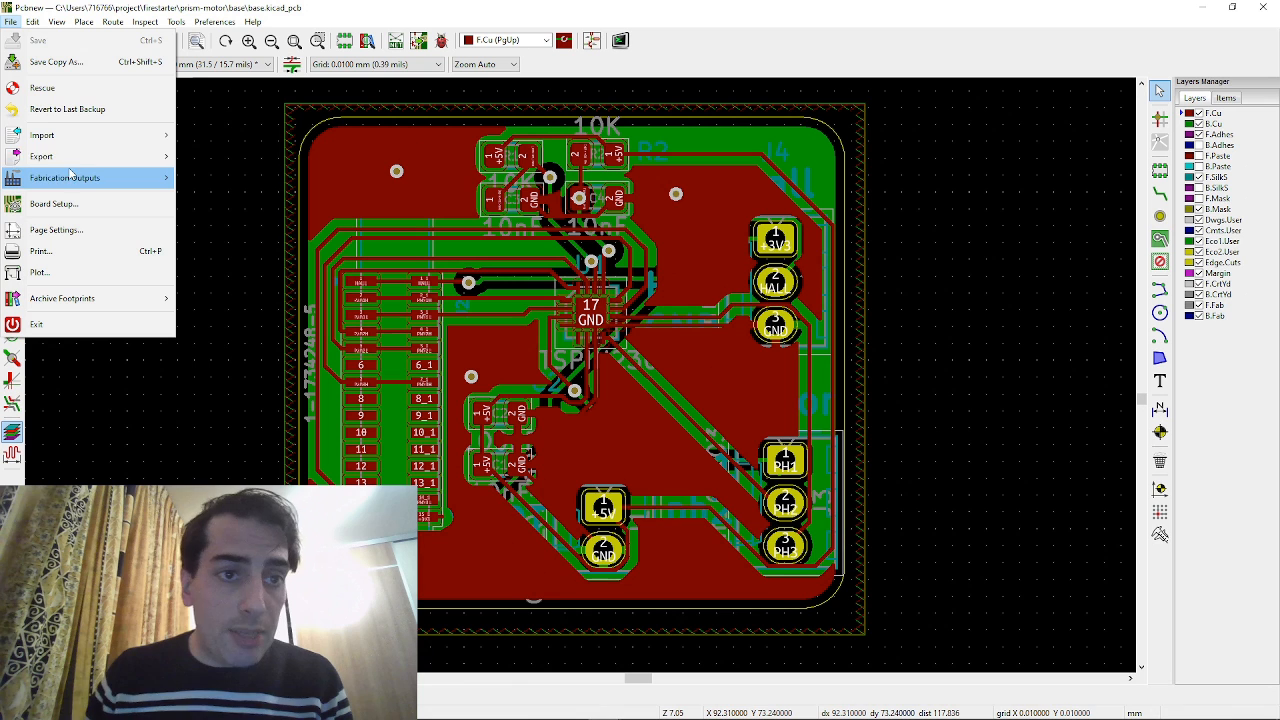
pyautogui.click(65, 177)
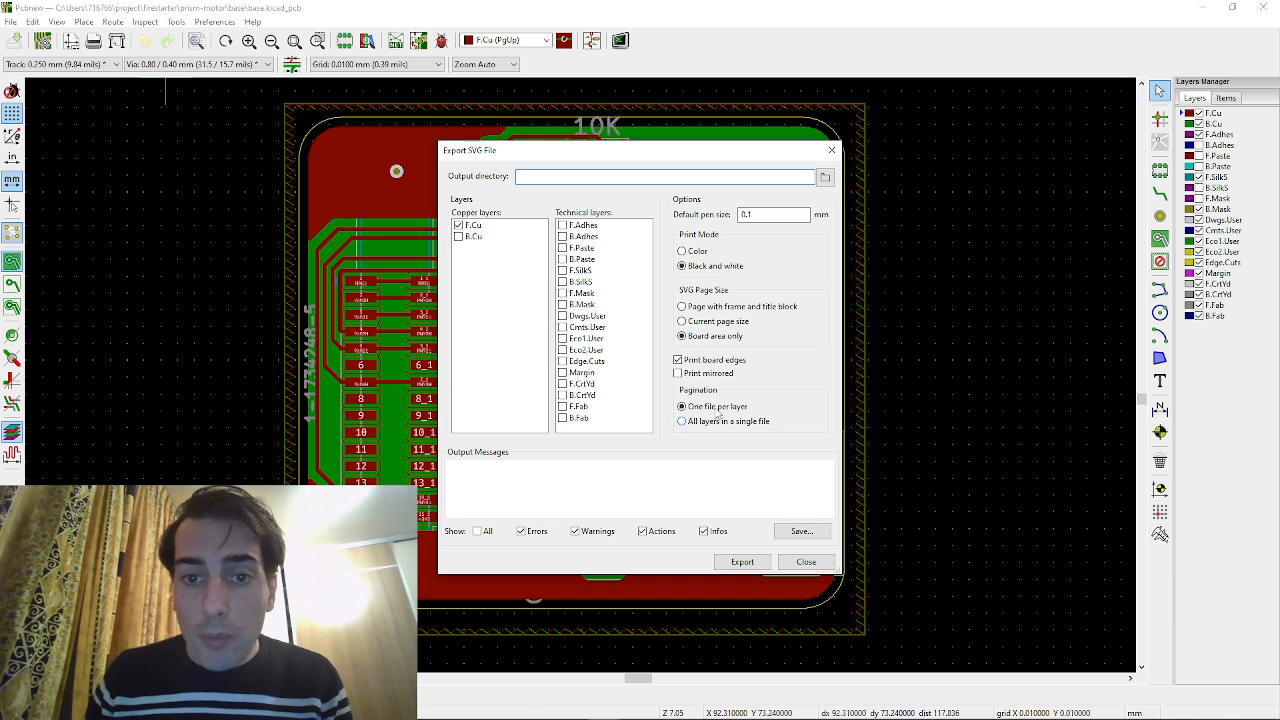
pyautogui.click(742, 561)
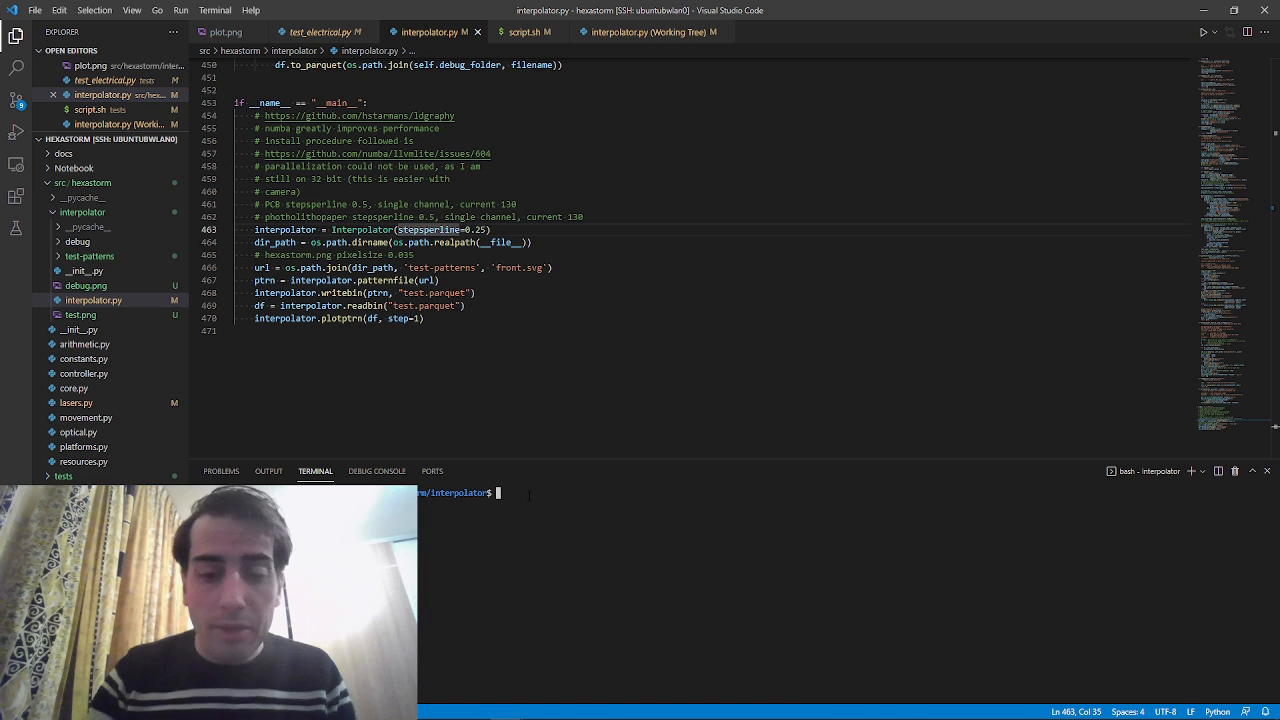
# Run python3 interpolator.py on front.svg to produce plot.png, test.bin and test.parquet
pyautogui.write('python3 interpolator.py')
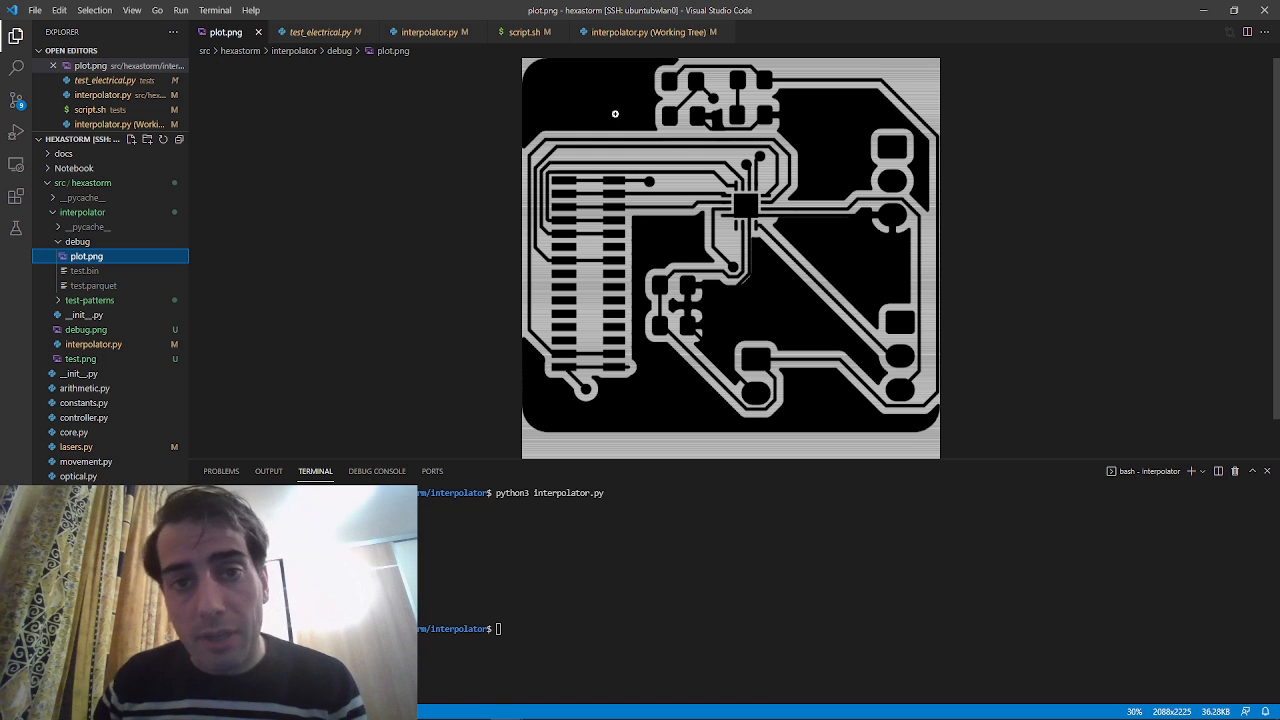
pyautogui.moveTo(613, 173)
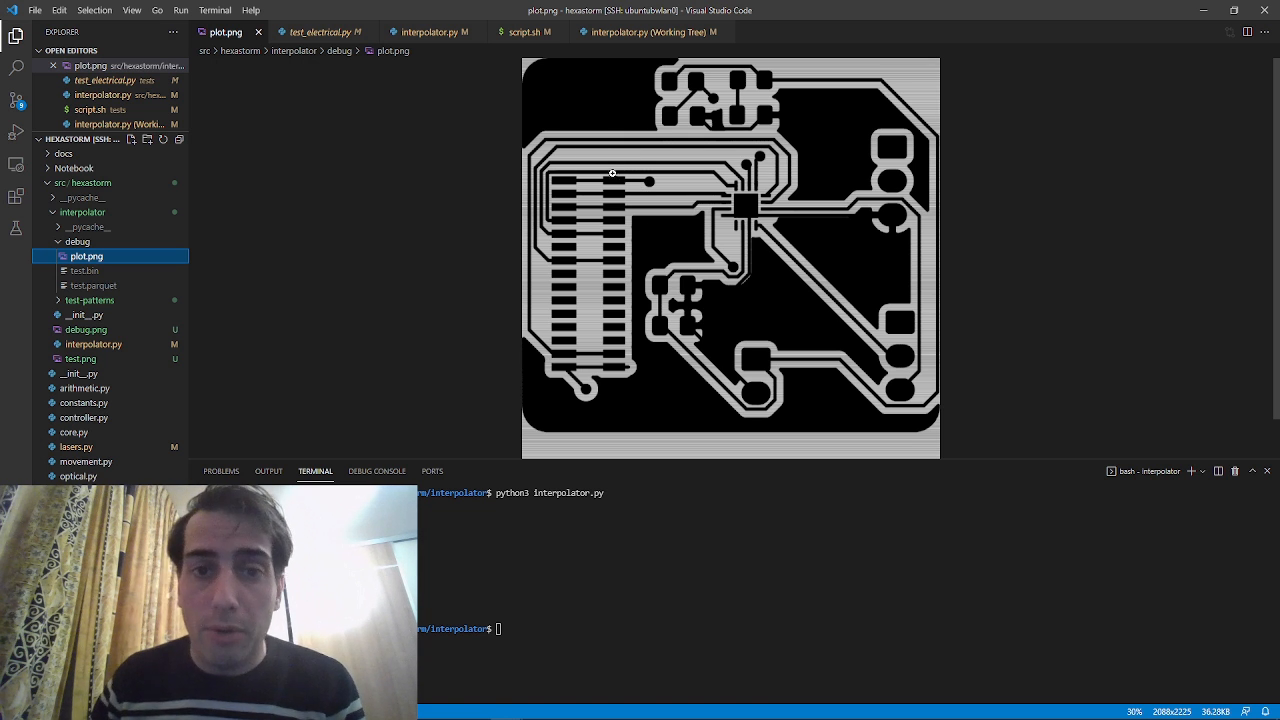
pyautogui.moveTo(710, 153)
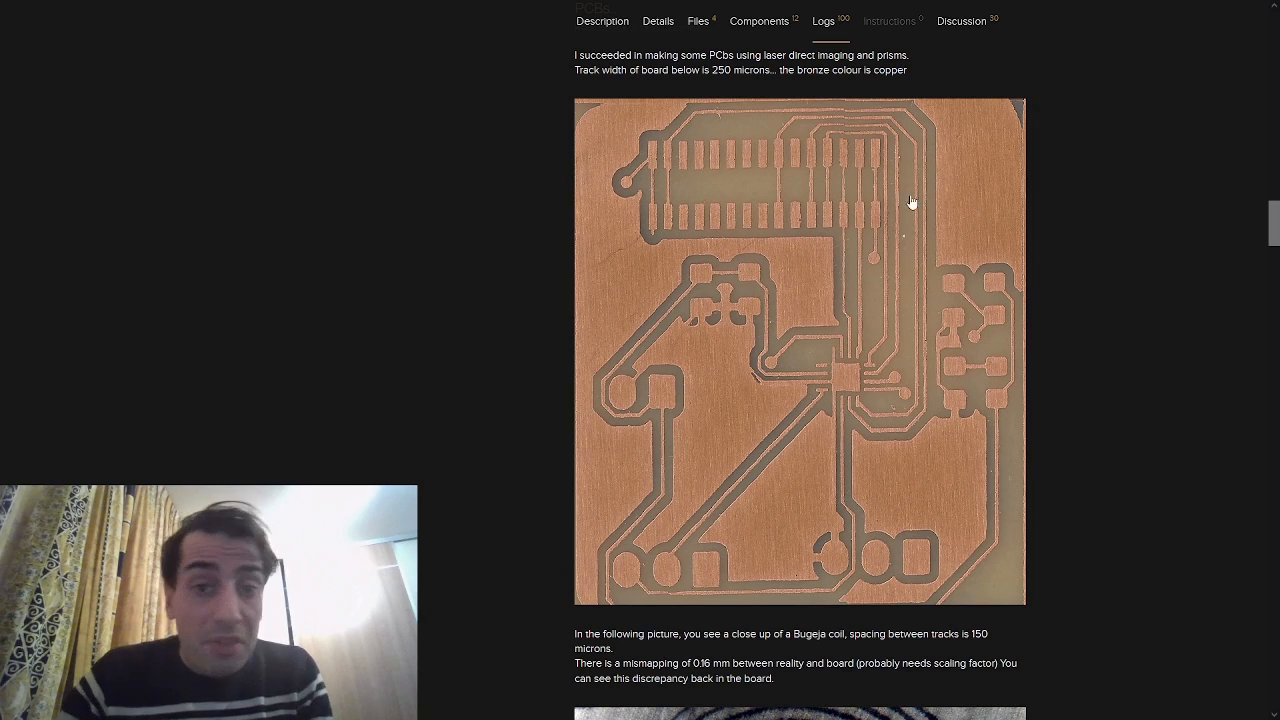
pyautogui.moveTo(623, 480)
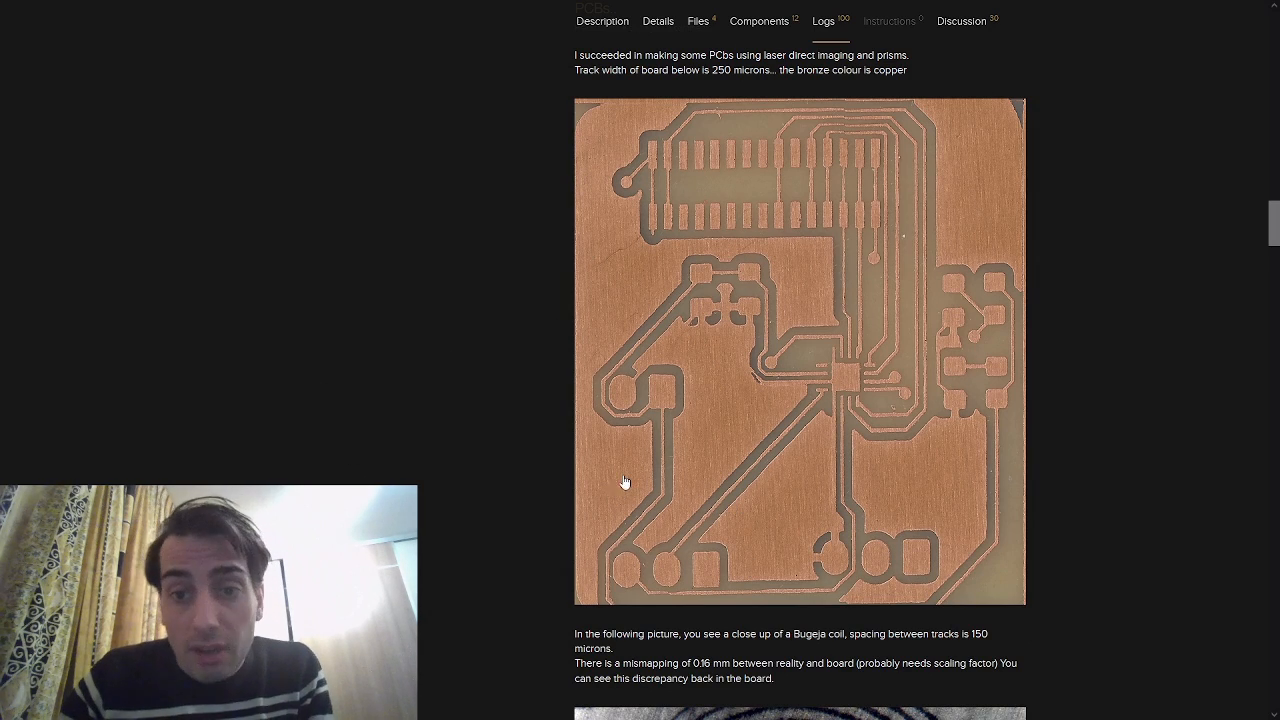
pyautogui.moveTo(810, 128)
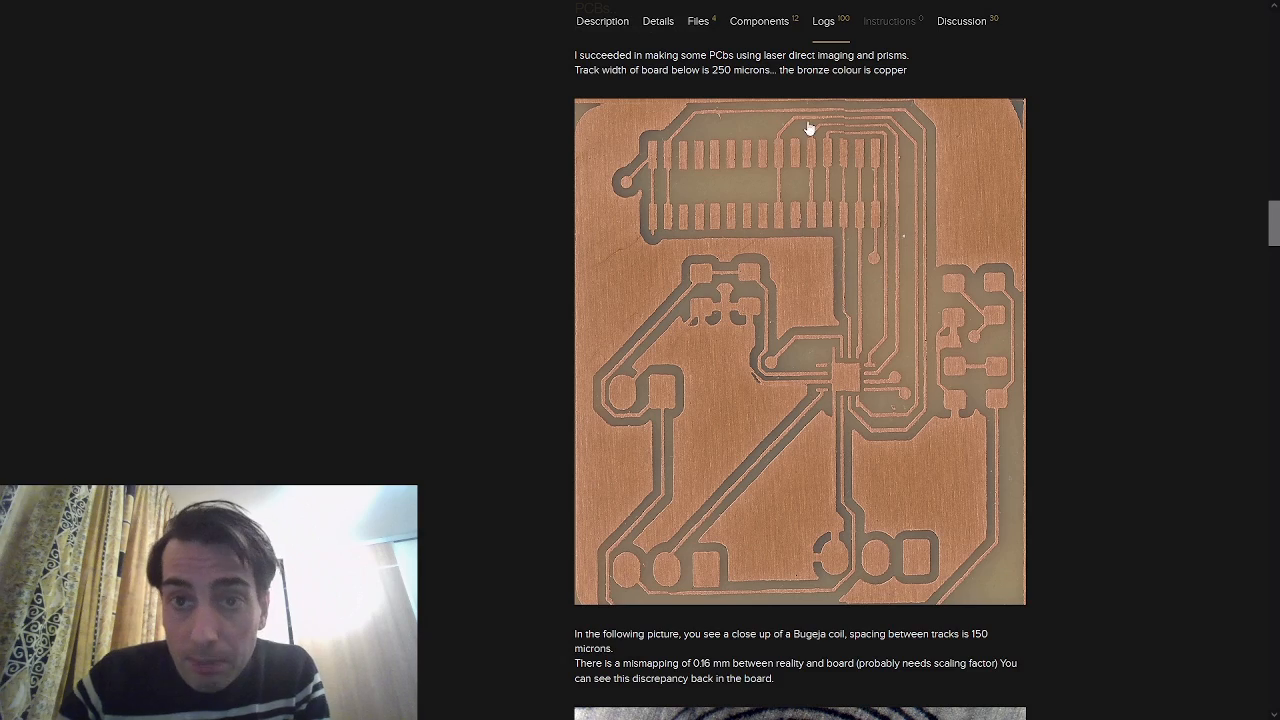